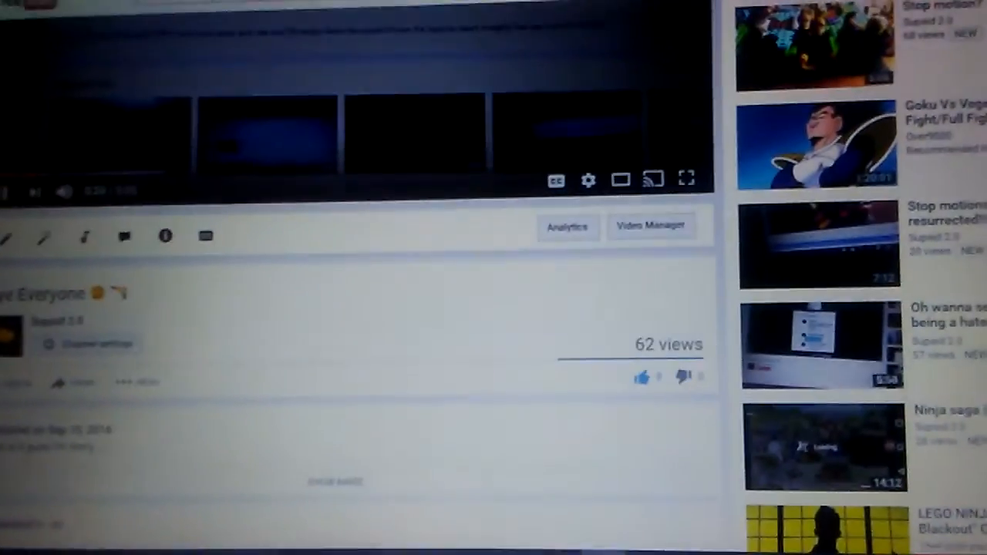
scroll(down, 3)
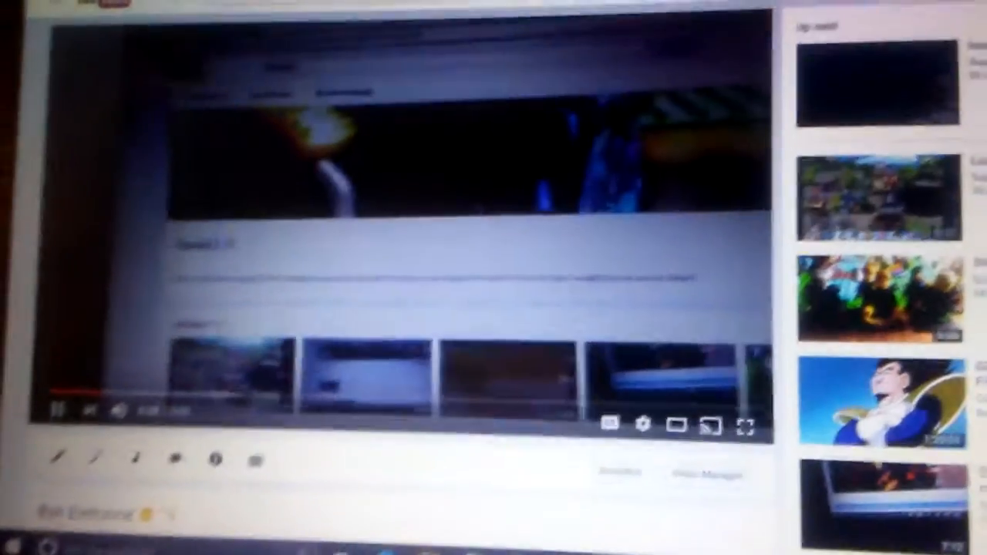
scroll(down, 3)
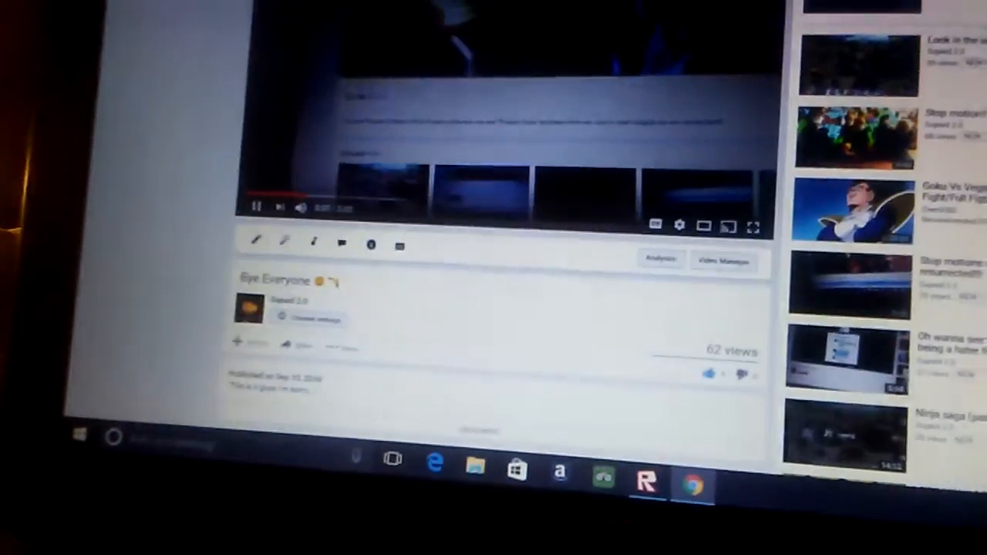
scroll(down, 3)
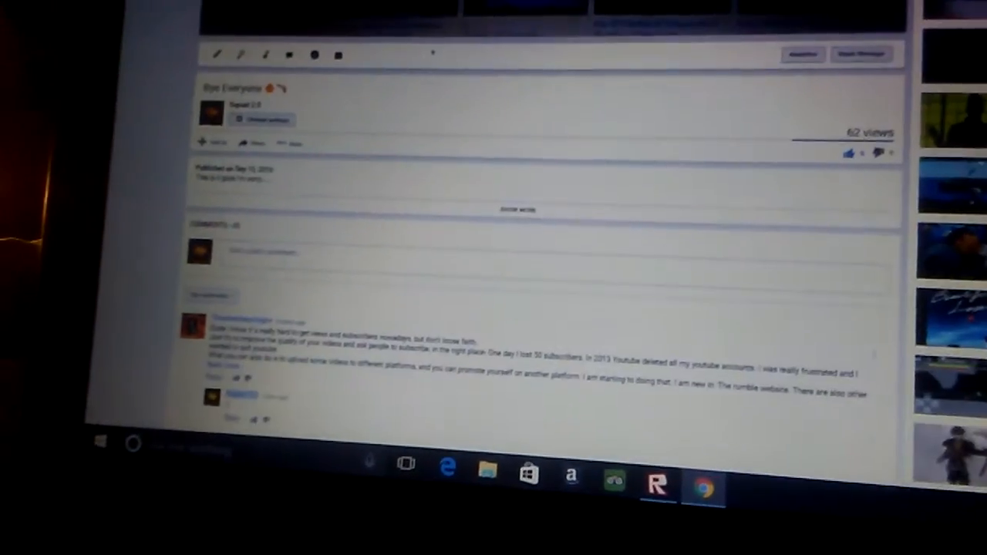
scroll(down, 3)
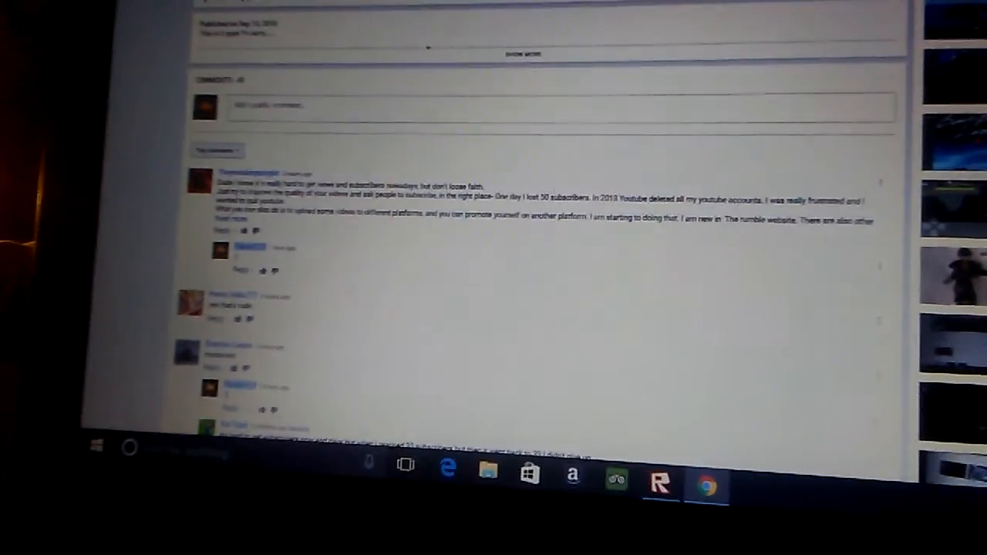
scroll(down, 3)
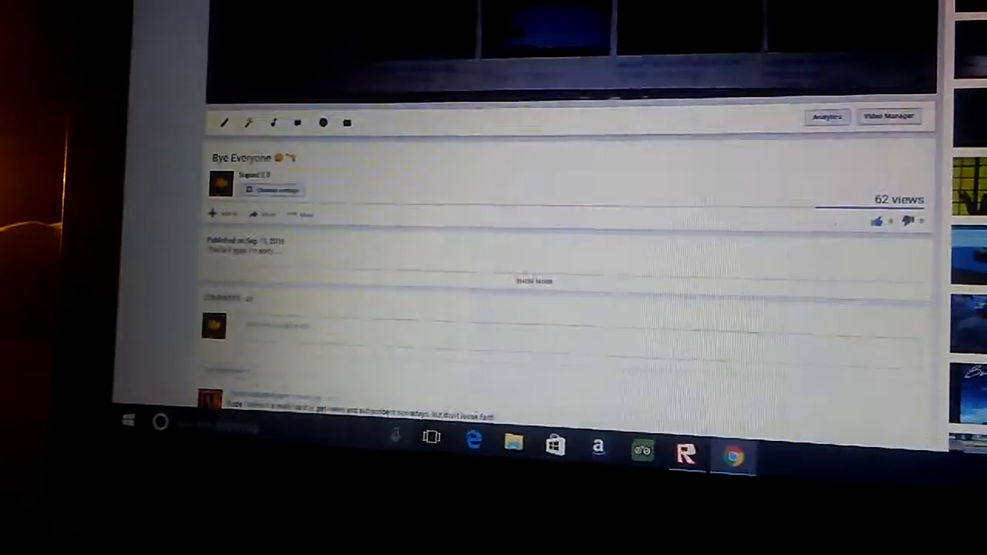
scroll(down, 3)
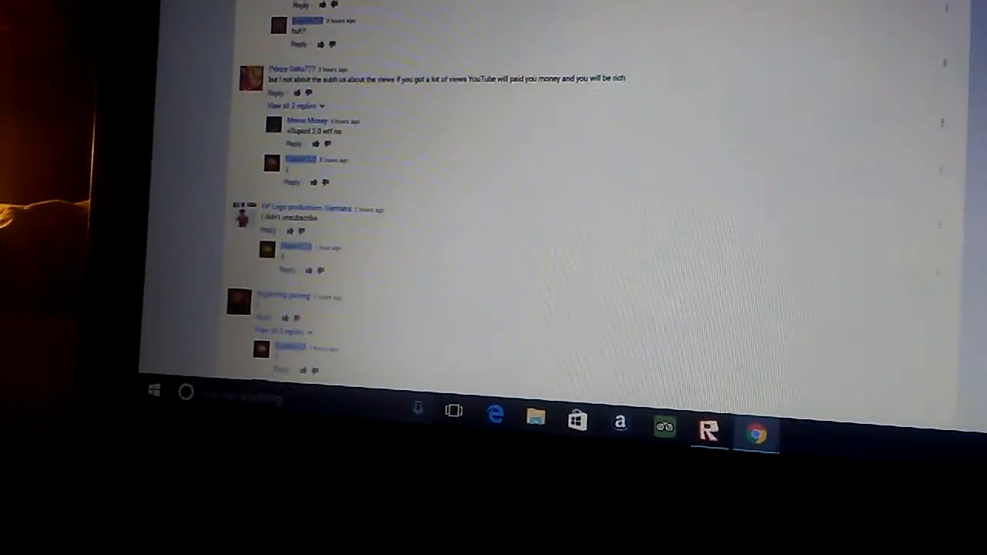
scroll(down, 3)
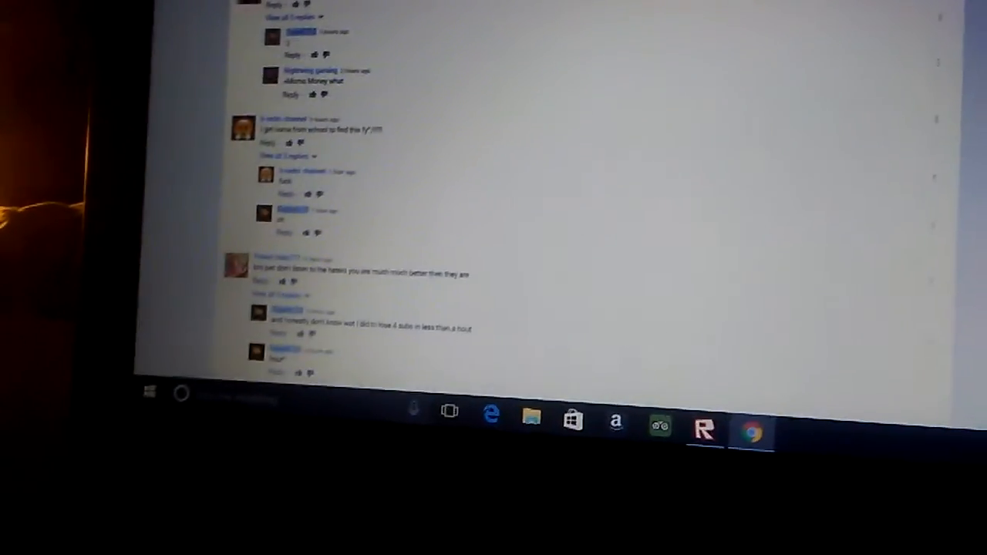
scroll(down, 3)
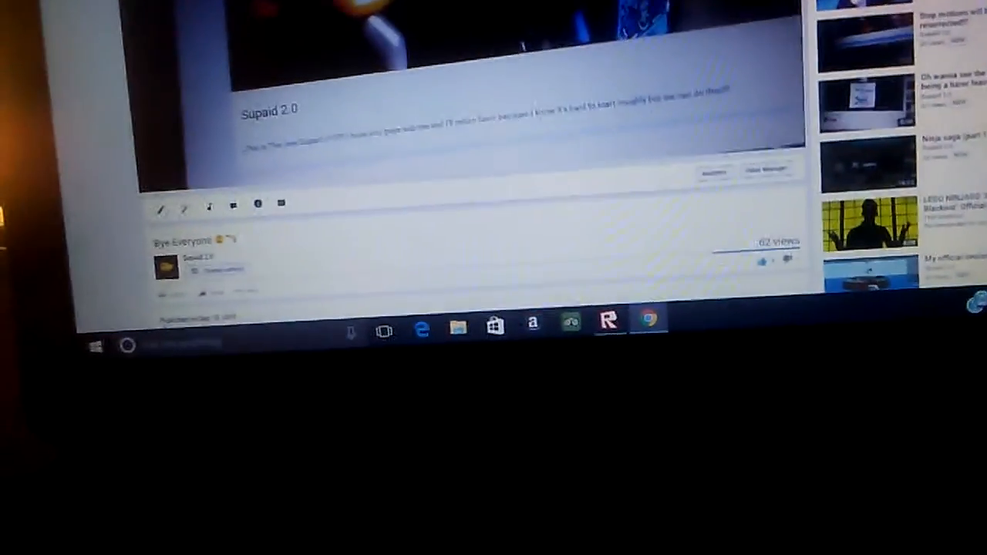
scroll(down, 3)
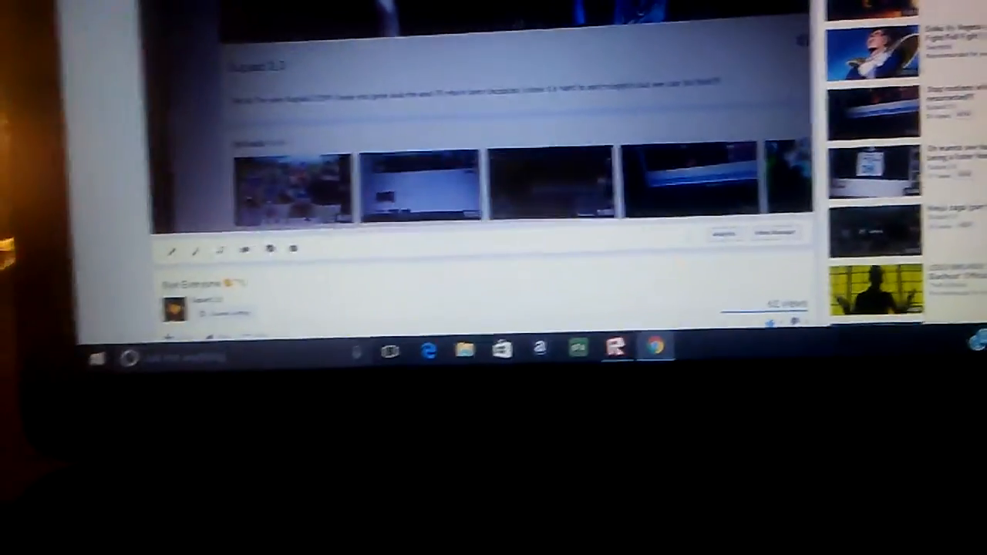
scroll(down, 3)
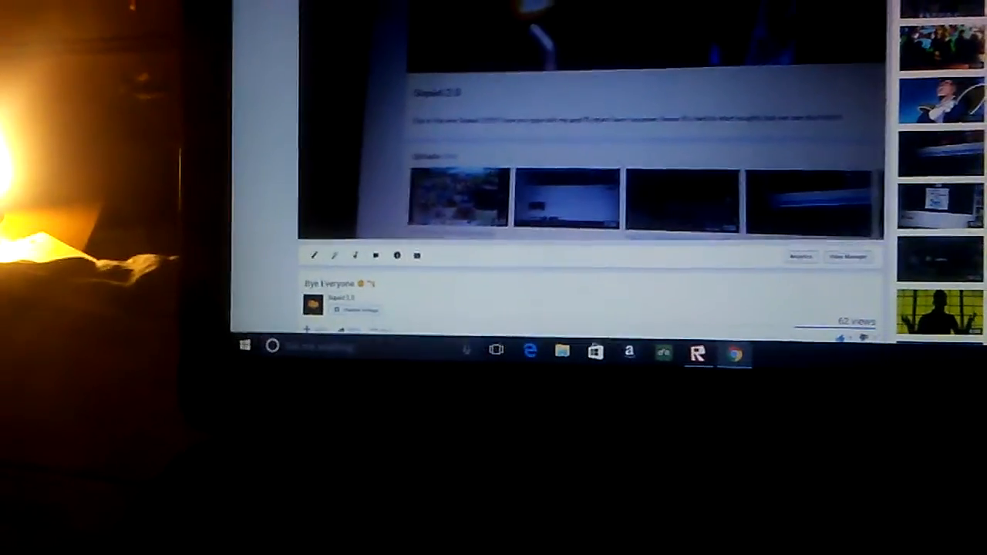
scroll(down, 3)
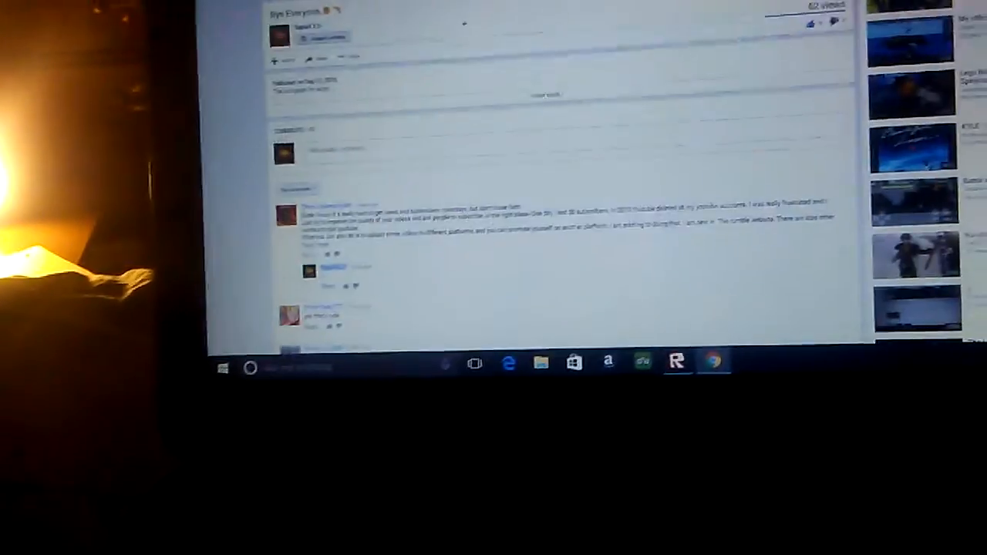
scroll(down, 3)
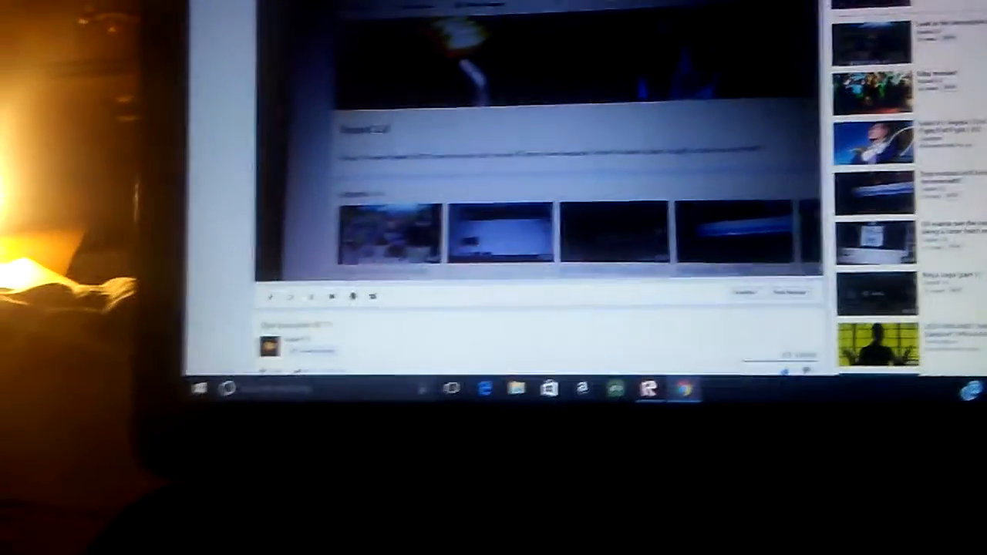
scroll(down, 3)
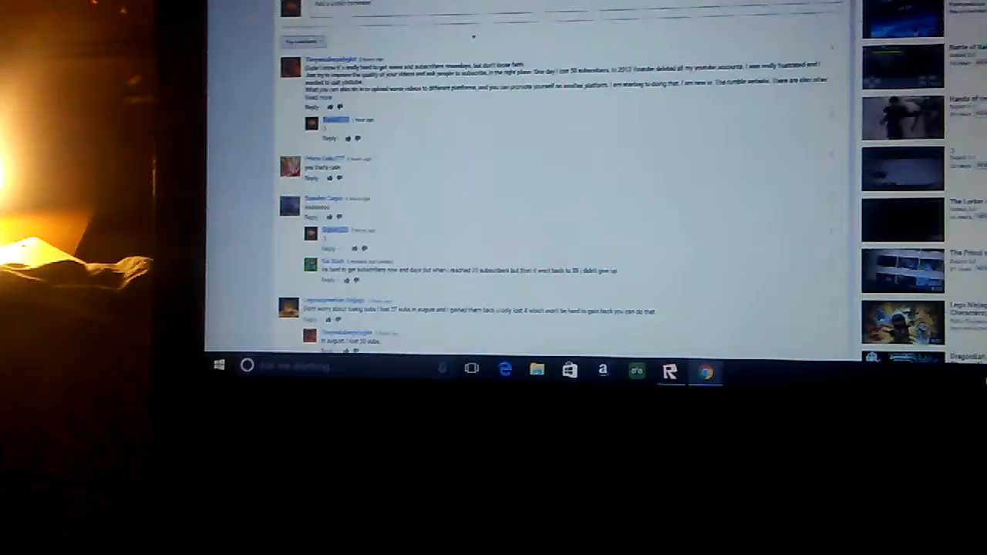
scroll(down, 3)
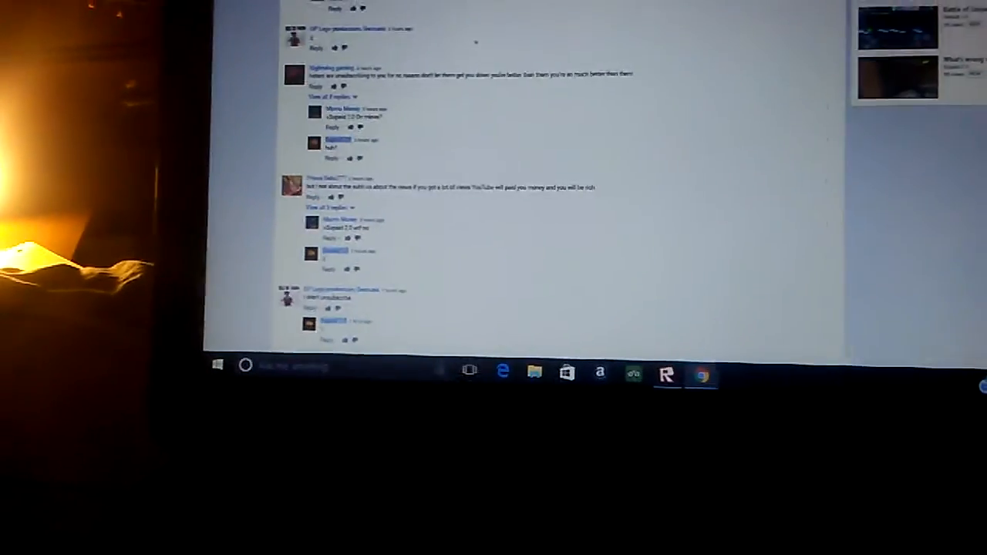
scroll(down, 3)
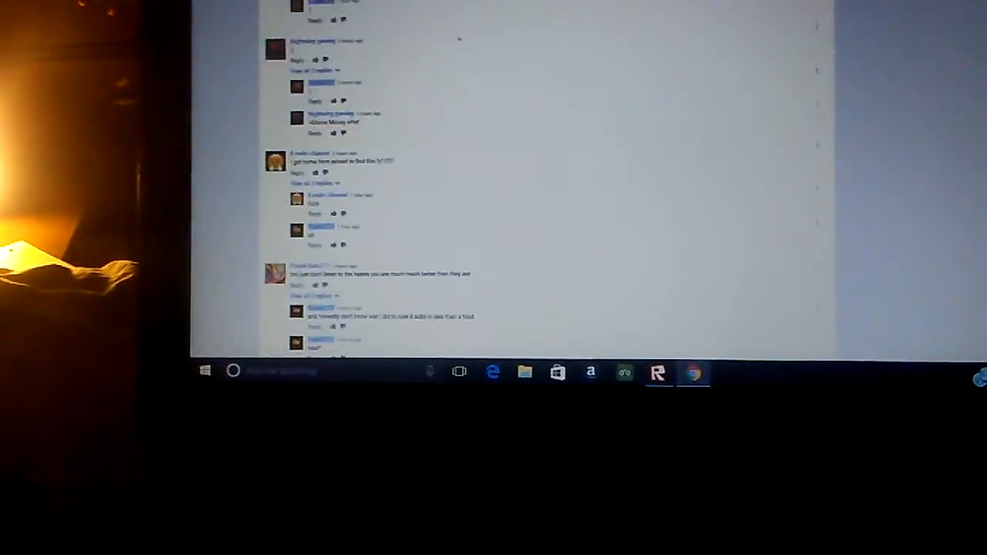
scroll(down, 3)
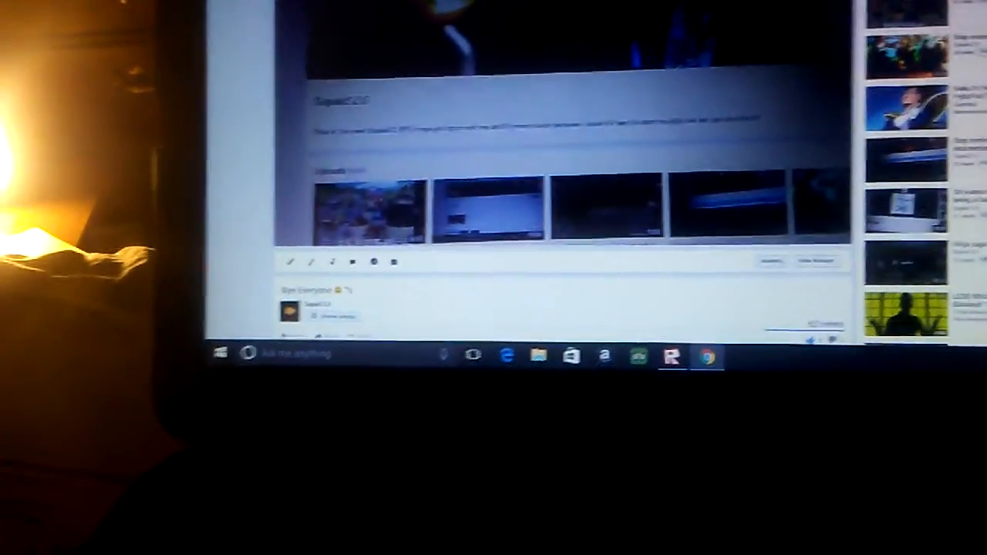
scroll(down, 3)
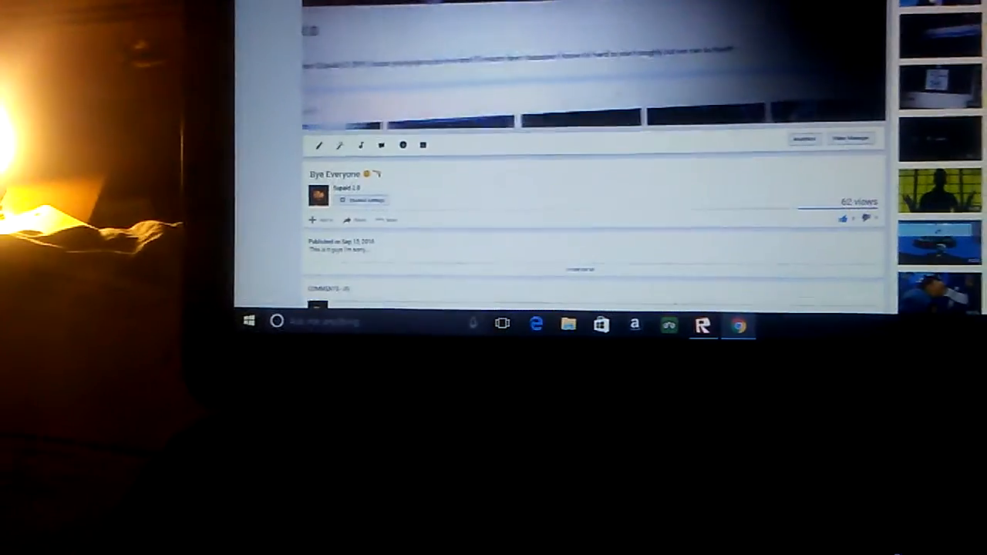
scroll(down, 3)
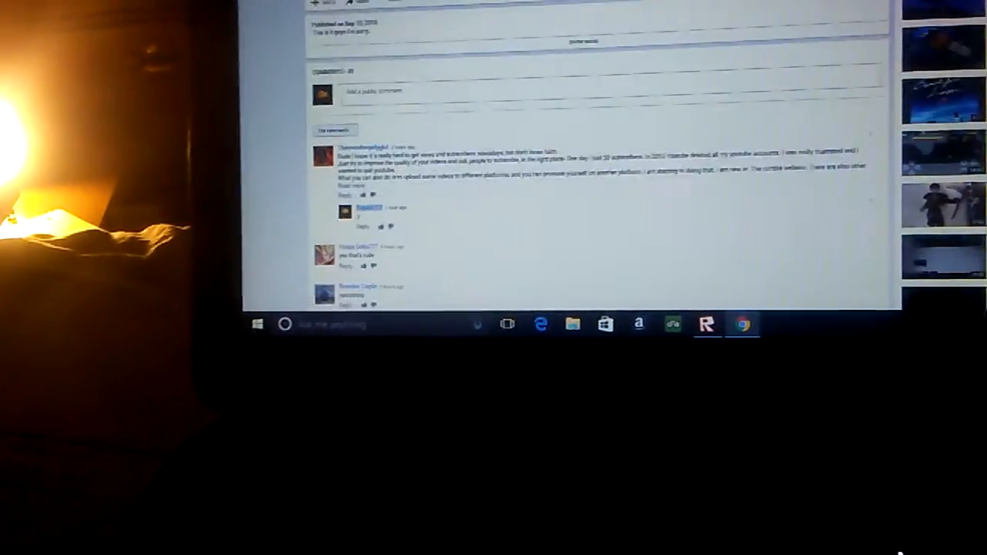